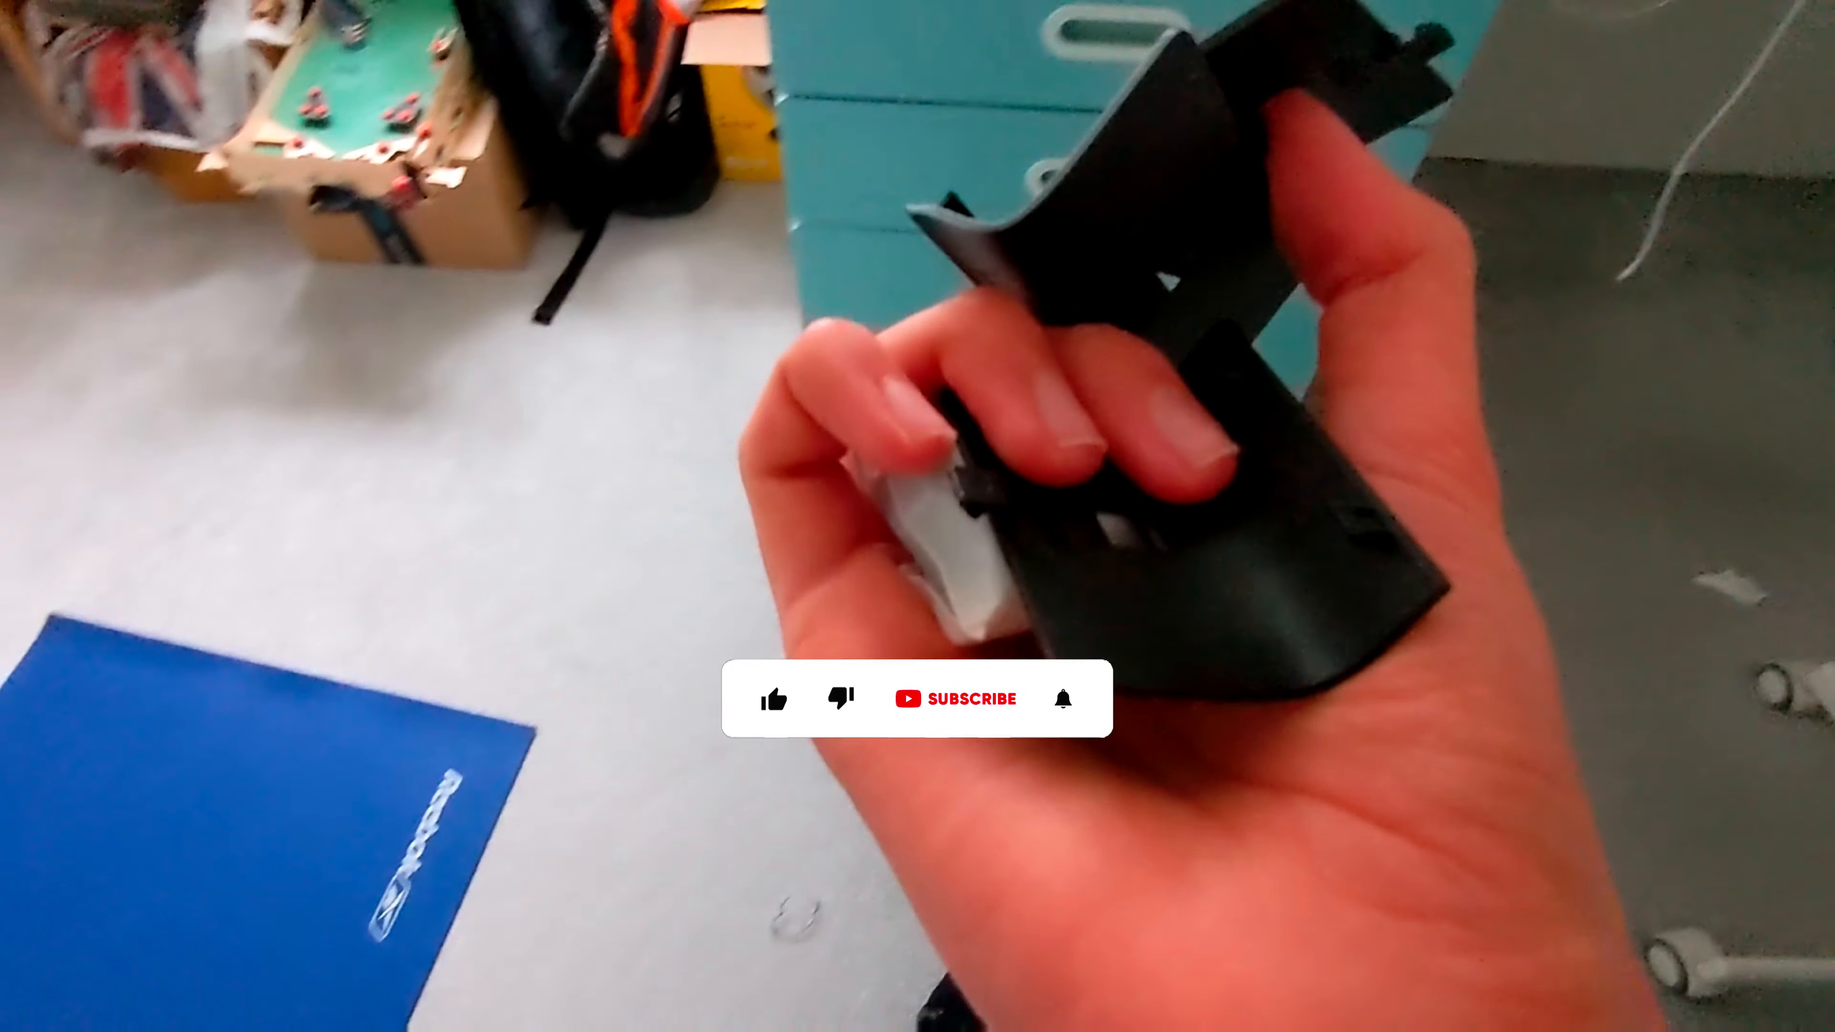
{"action": "left_click", "coordinate": [773, 689]}
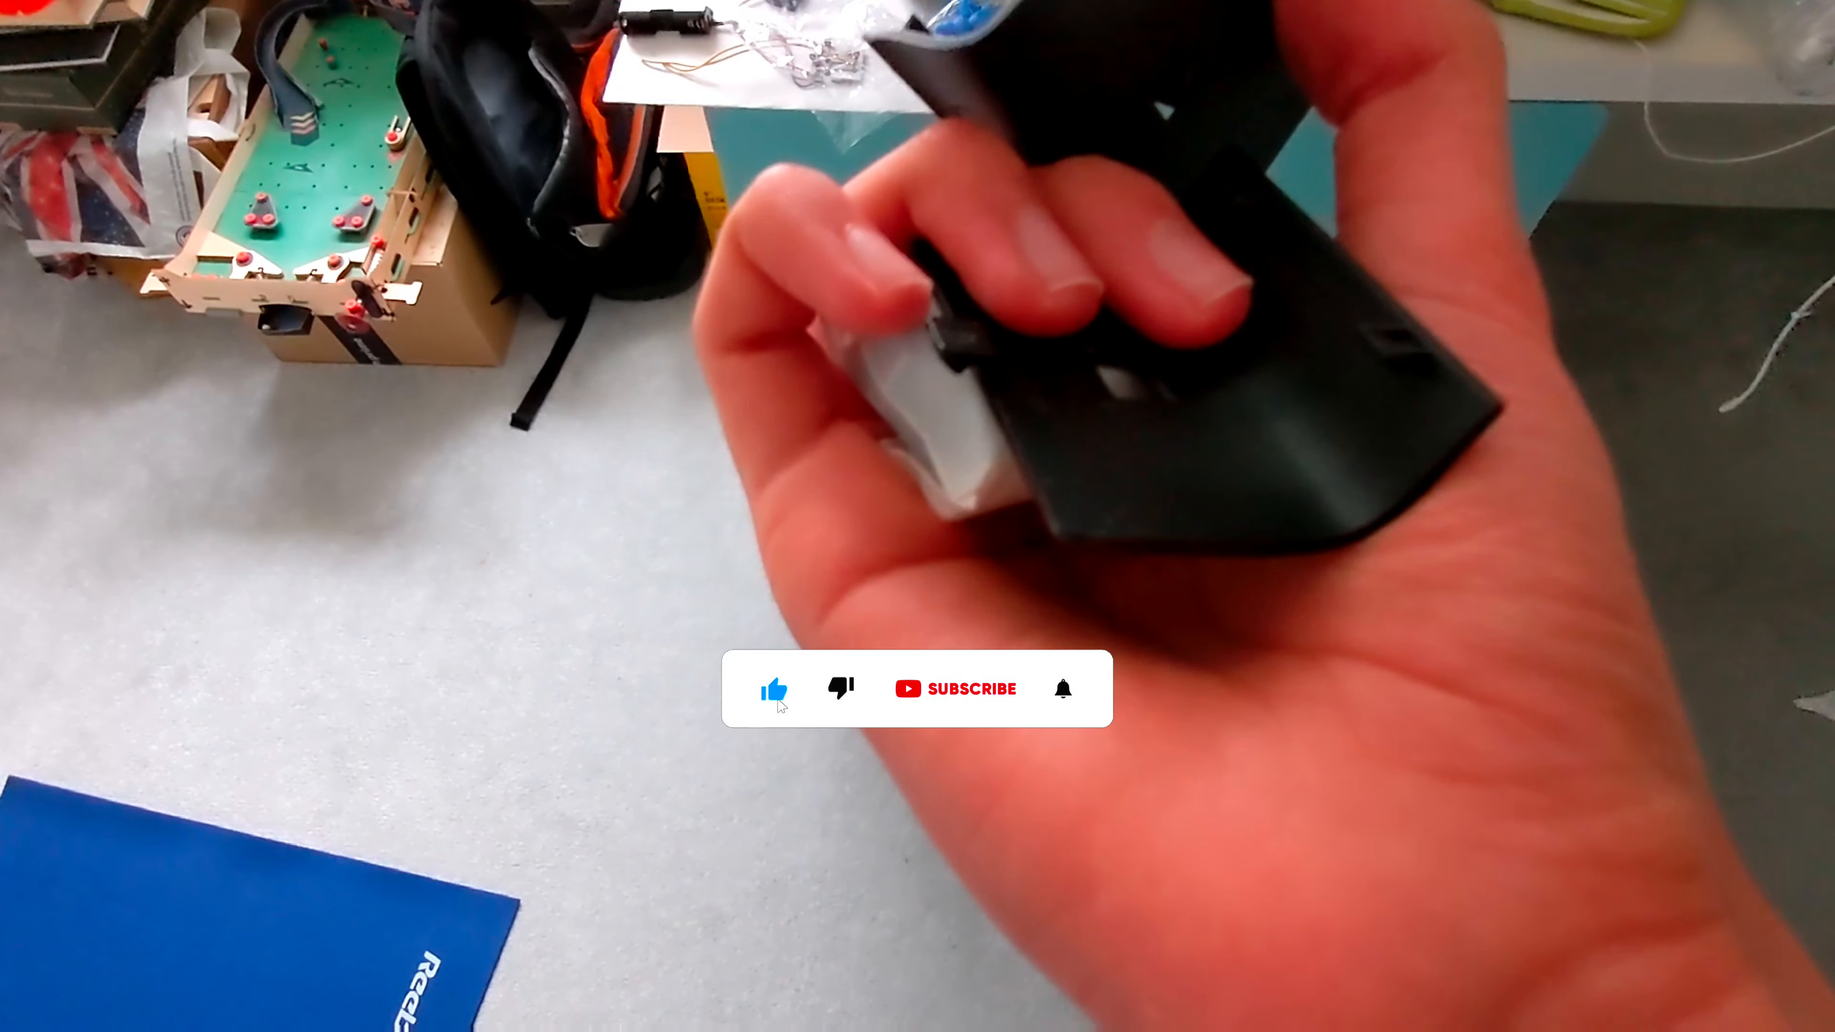
{"action": "left_click", "coordinate": [955, 688]}
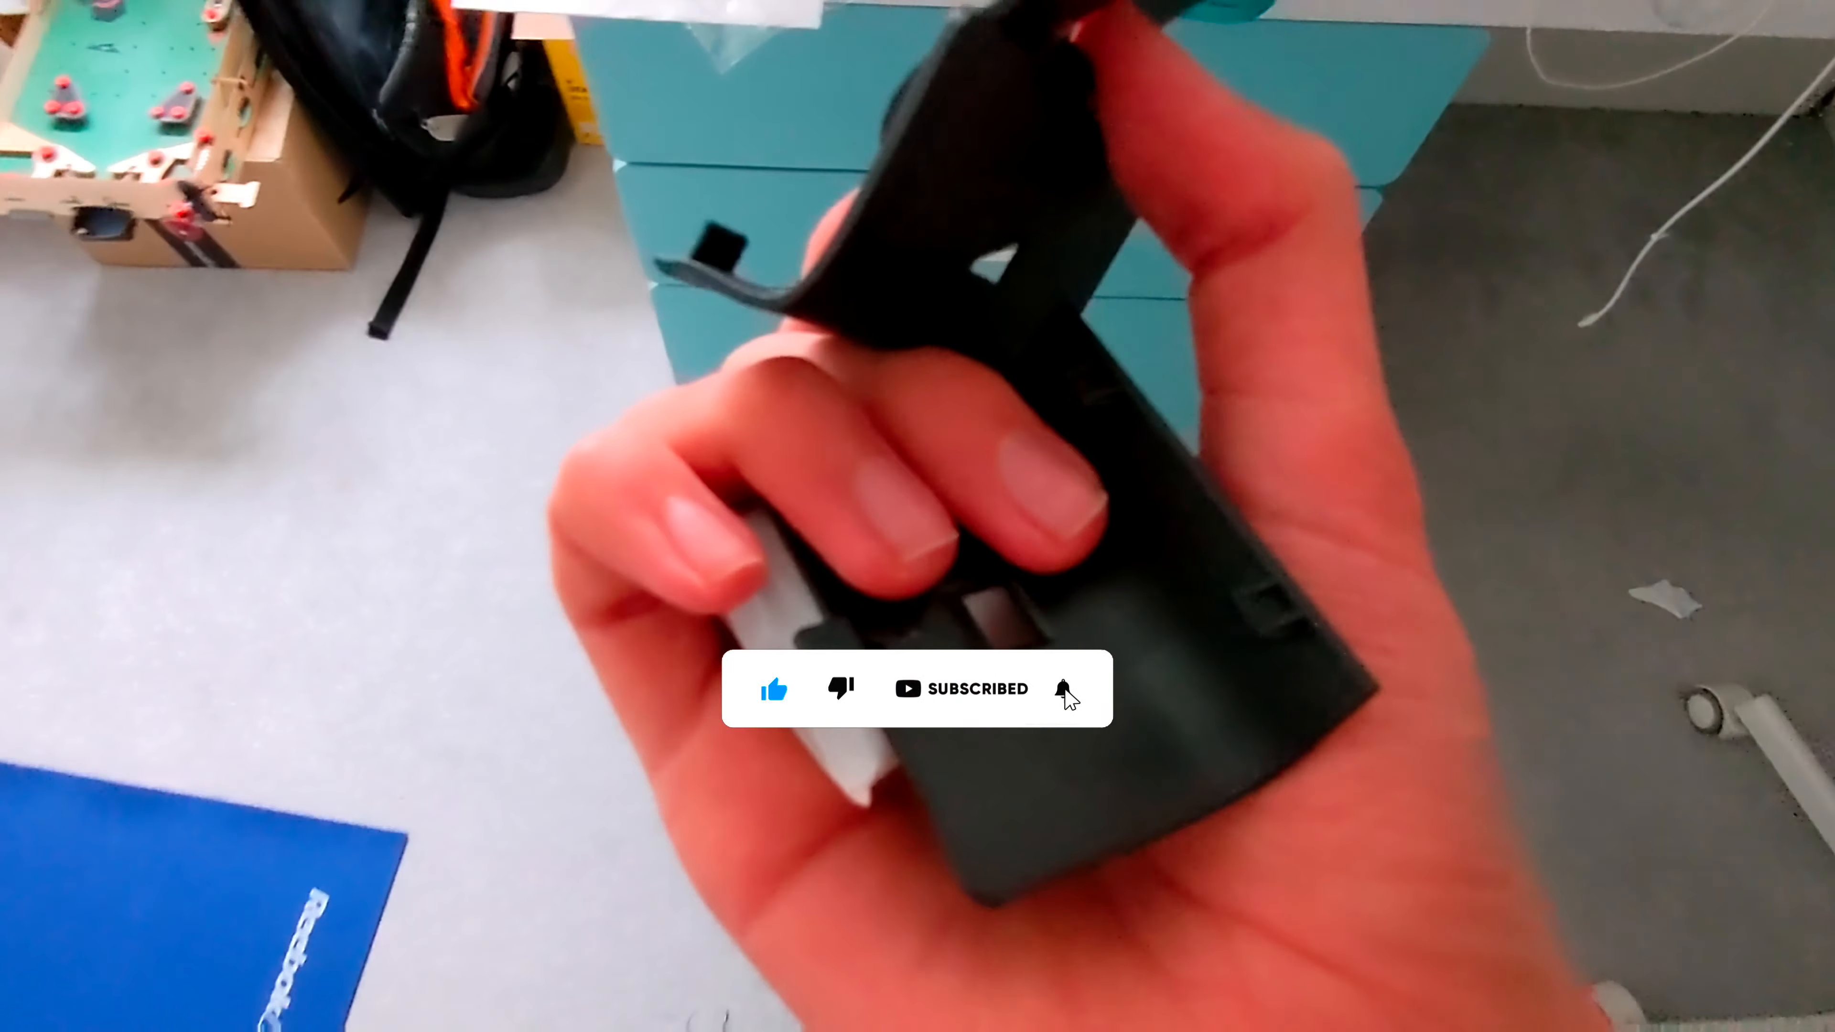